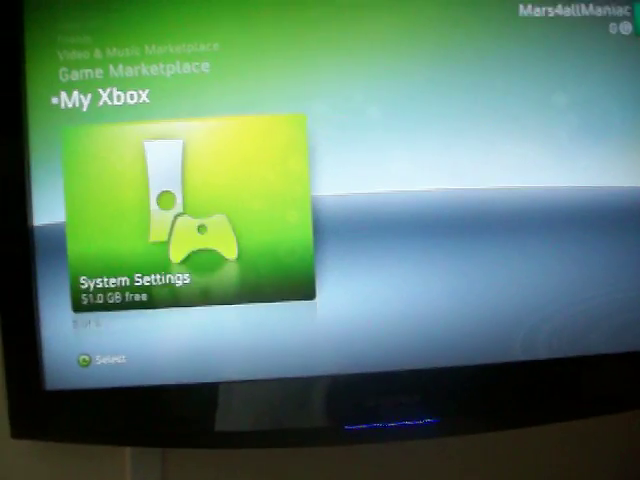
Open System Settings and select Network Settings for the Xbox LIVE connection.
{"action": "left_click", "coordinate": [180, 200]}
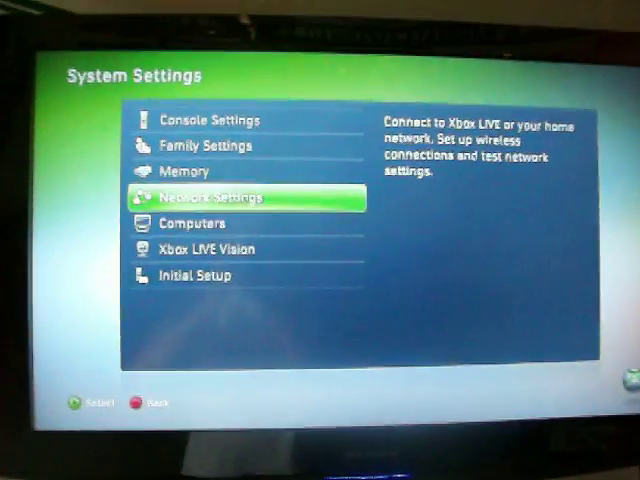
{"action": "left_click", "coordinate": [245, 196]}
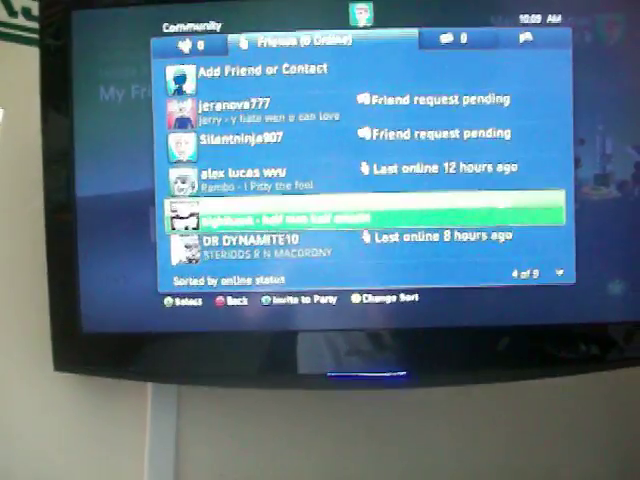
Scroll the Friends list down to the ninth friend, last online an hour ago.
{"action": "scroll", "scroll_direction": "down", "scroll_amount": 3}
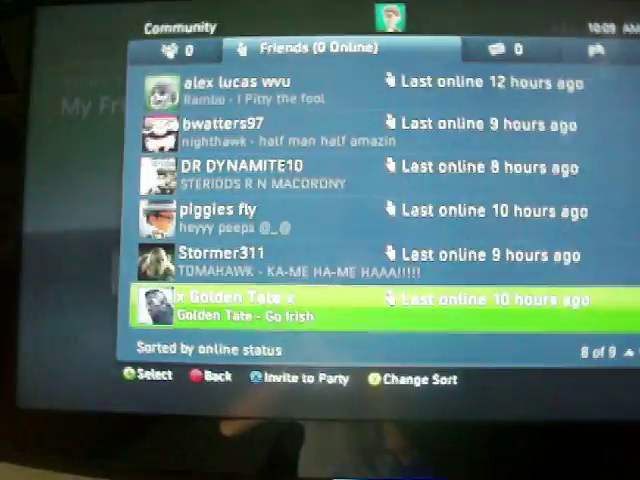
{"action": "scroll", "scroll_direction": "down", "scroll_amount": 3}
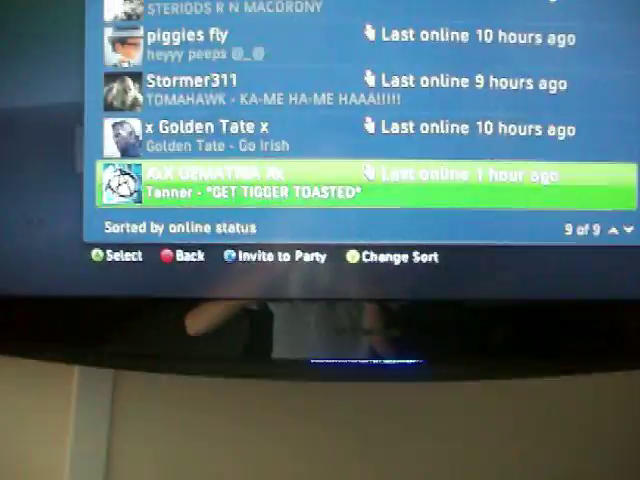